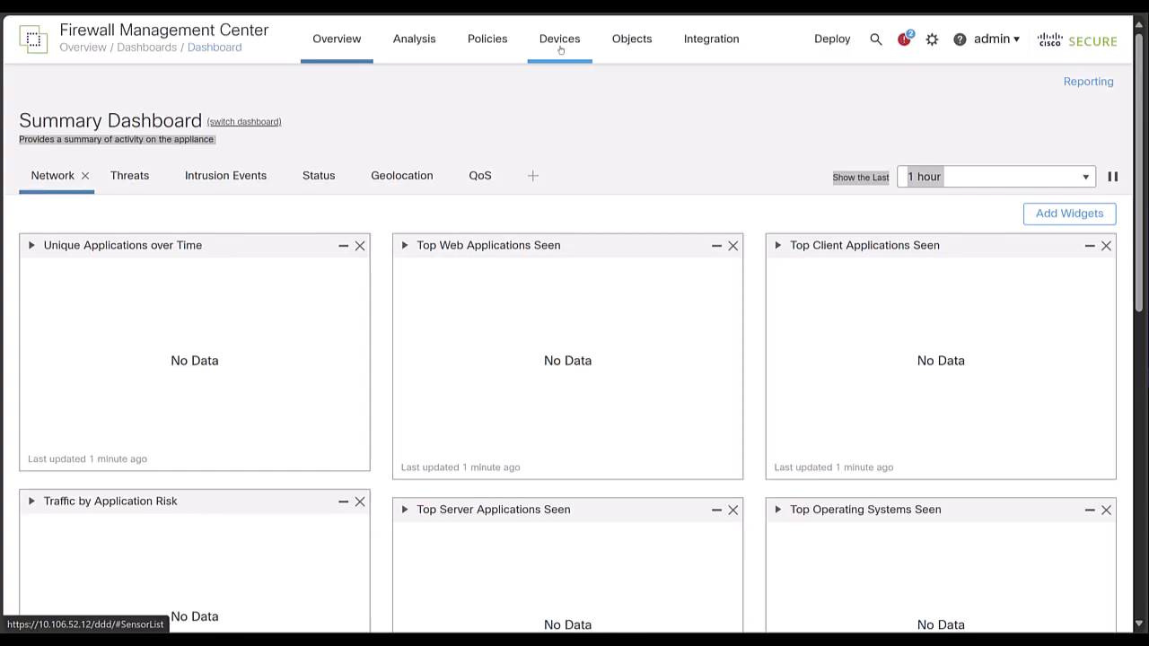
Step: Navigate to the AC-Policy remote access VPN and show its Advanced settings with the AnyConnect client images
click(561, 39)
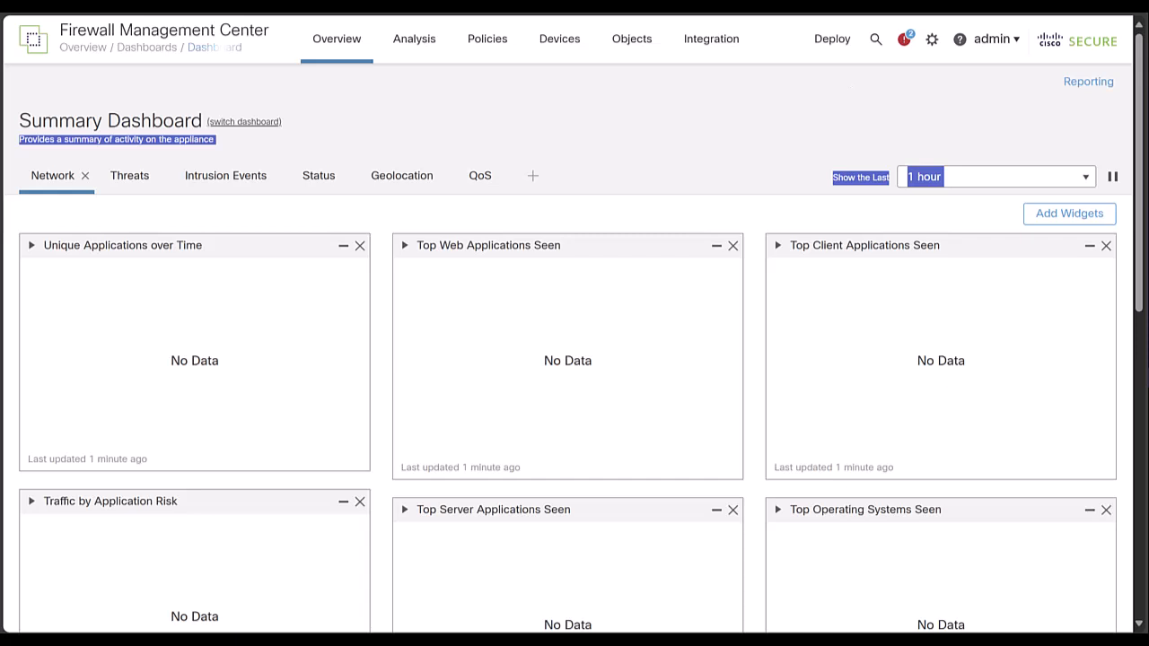
click(558, 39)
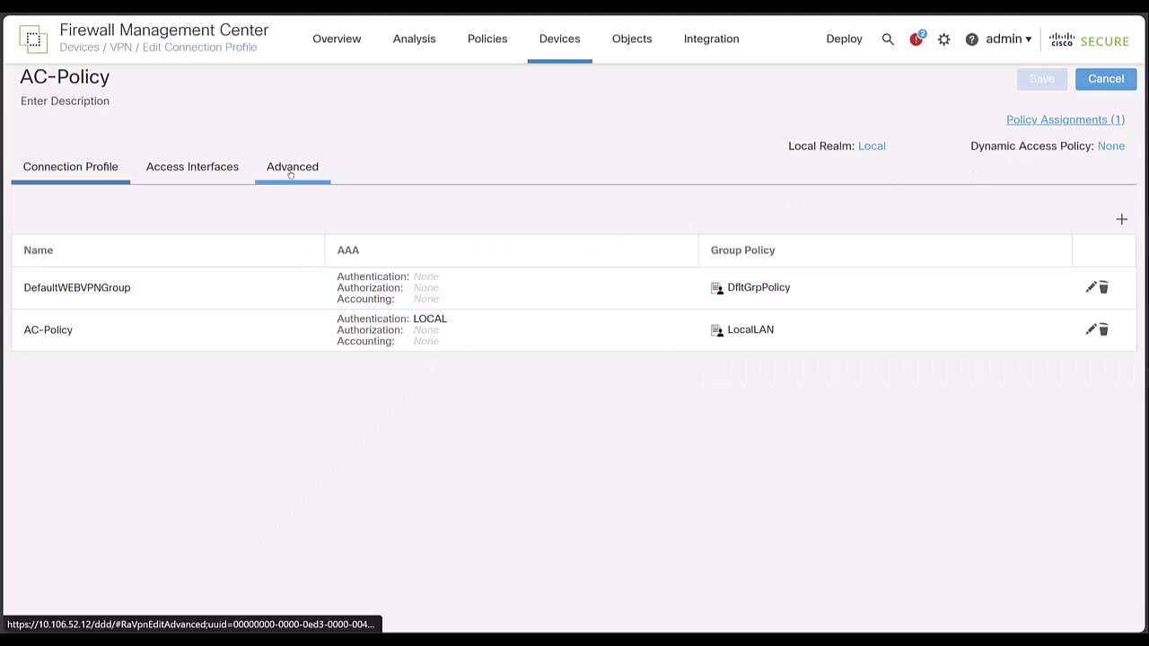
click(70, 165)
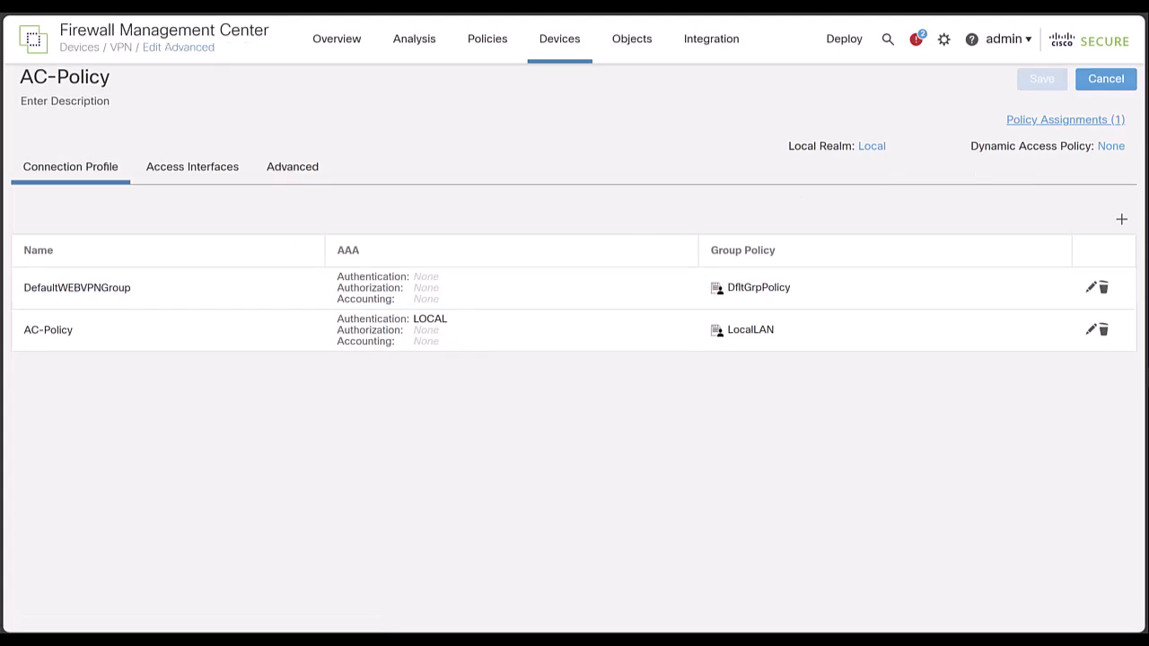
click(291, 165)
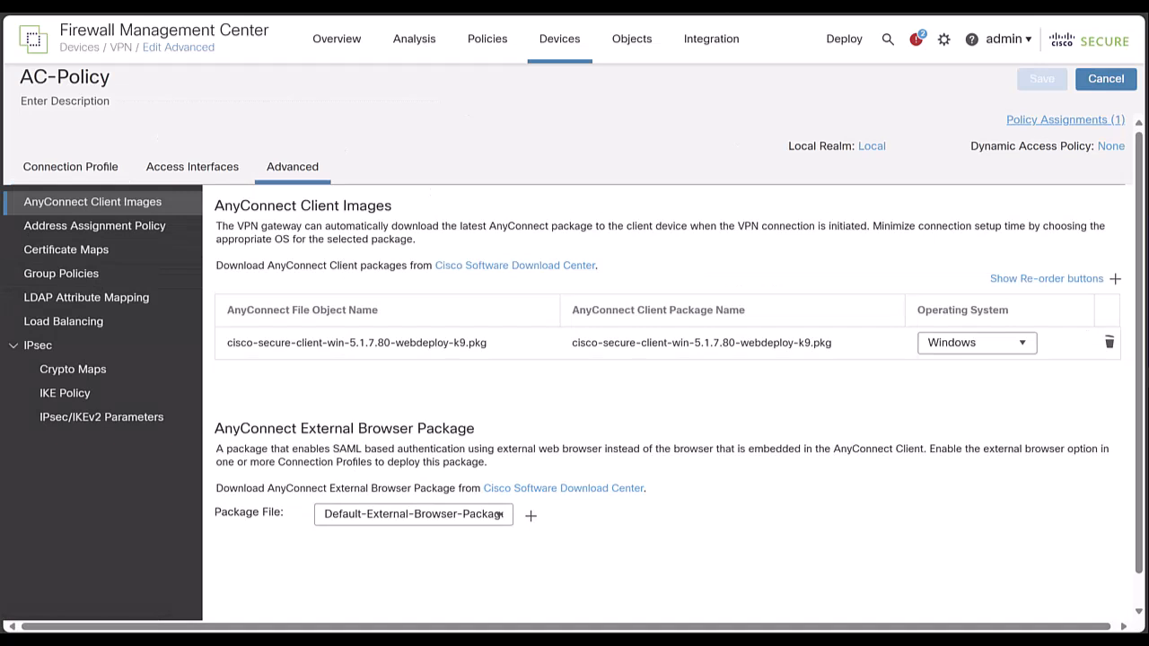
Step: In group policy LocalLAN's Split Tunneling, set IPv4 to 'Exclude networks specified below'
click(61, 272)
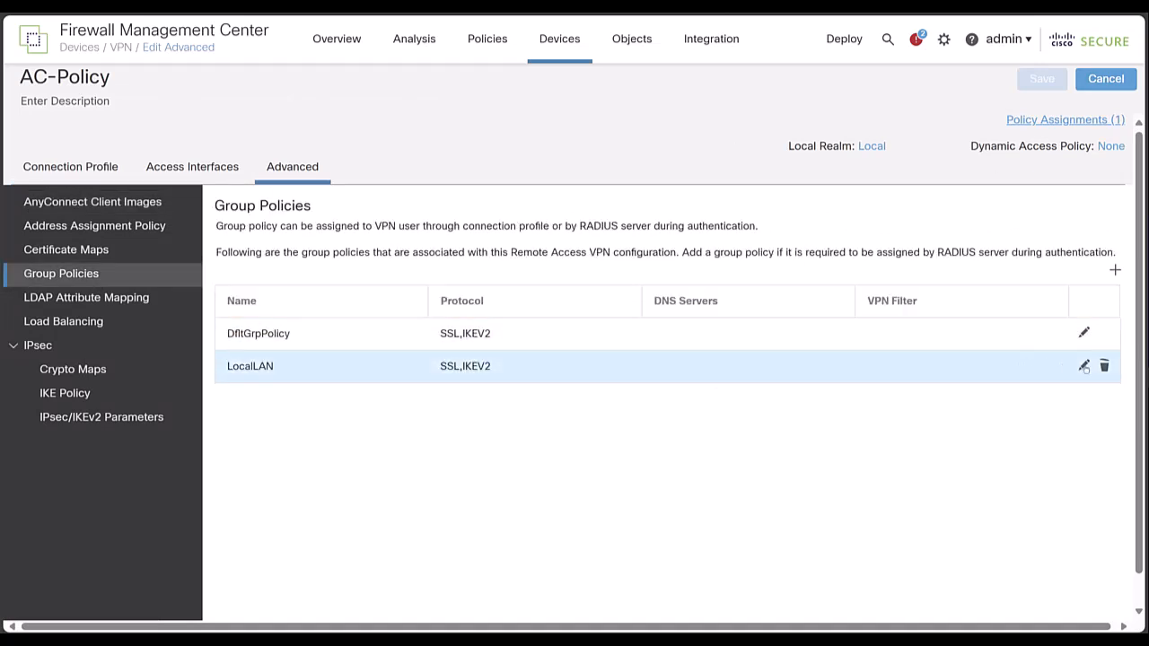
click(1084, 367)
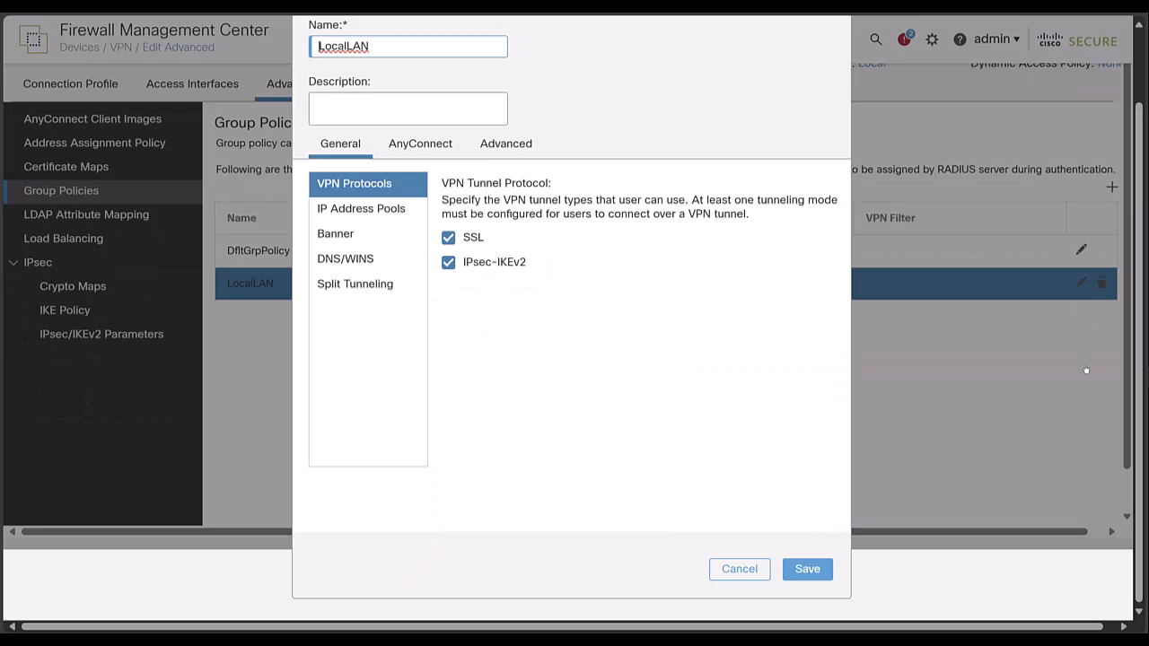
click(356, 284)
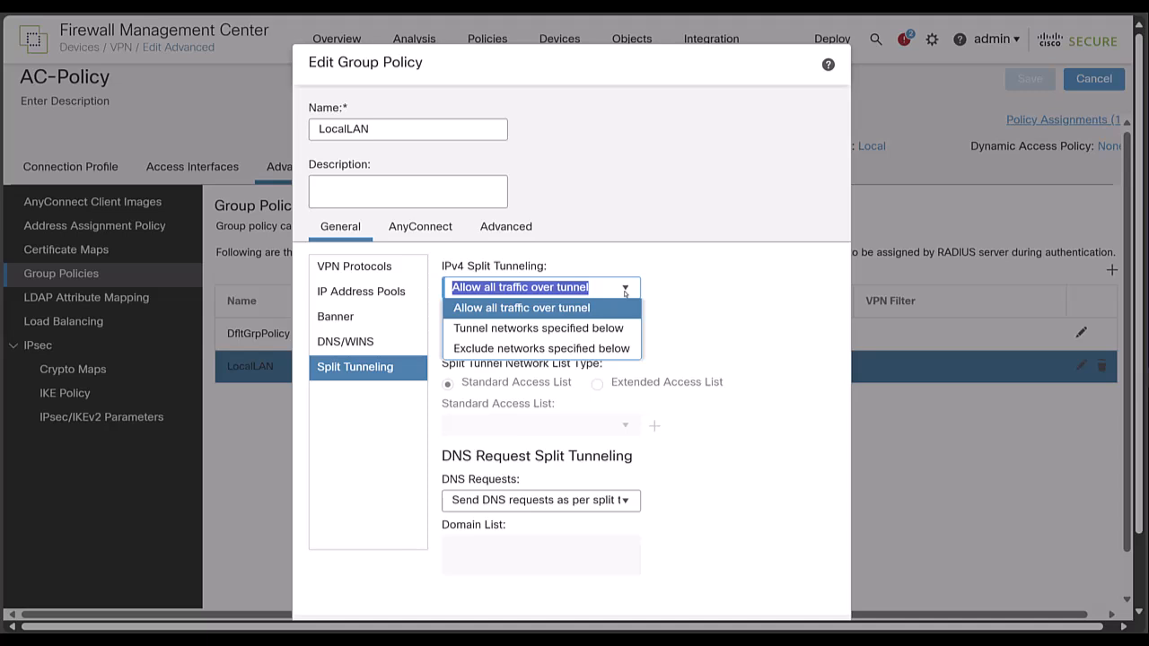
mouse_move(543, 348)
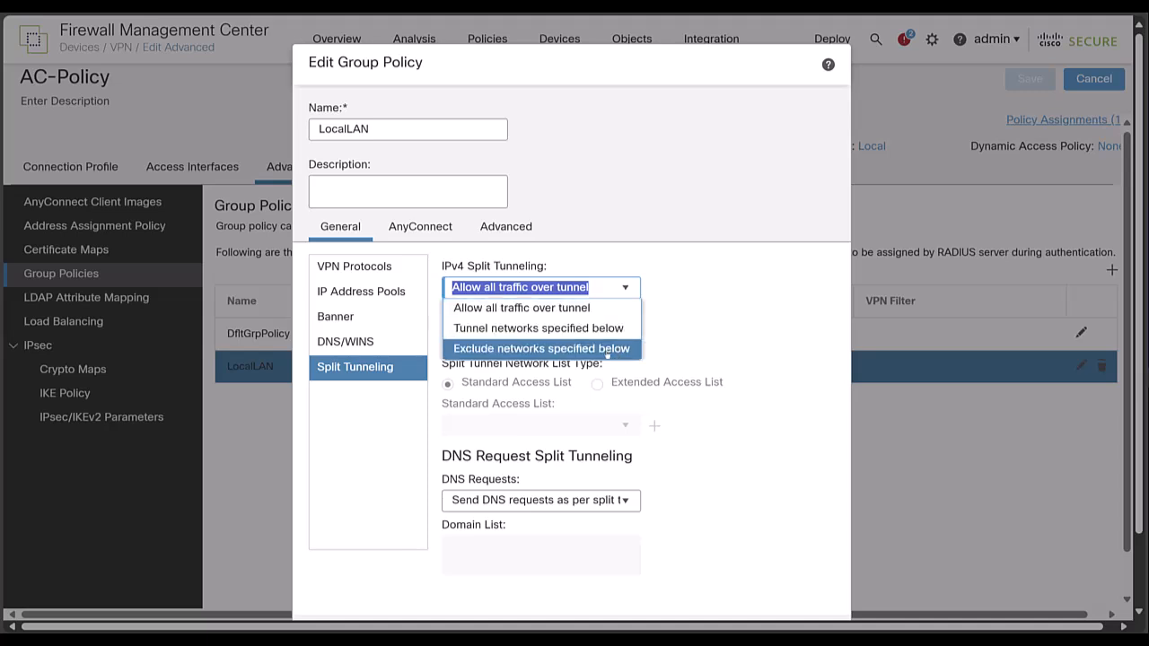
click(542, 348)
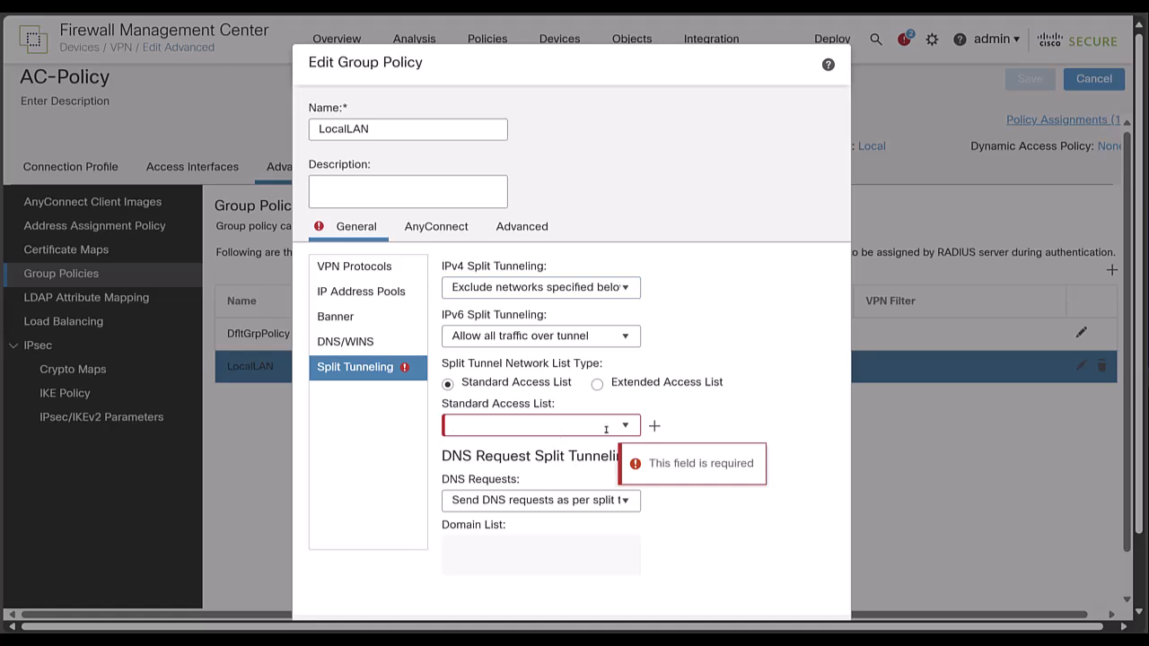
Step: Start a new standard access list named LocalLAN and begin adding its first entry
click(653, 426)
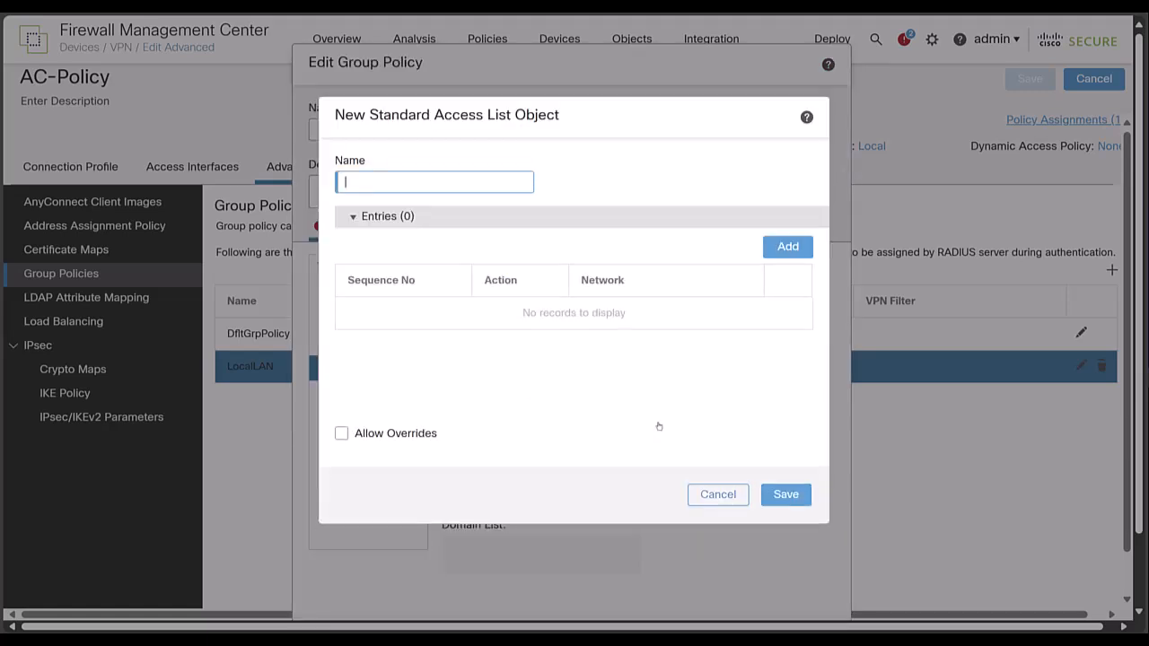
text(LocalLAN)
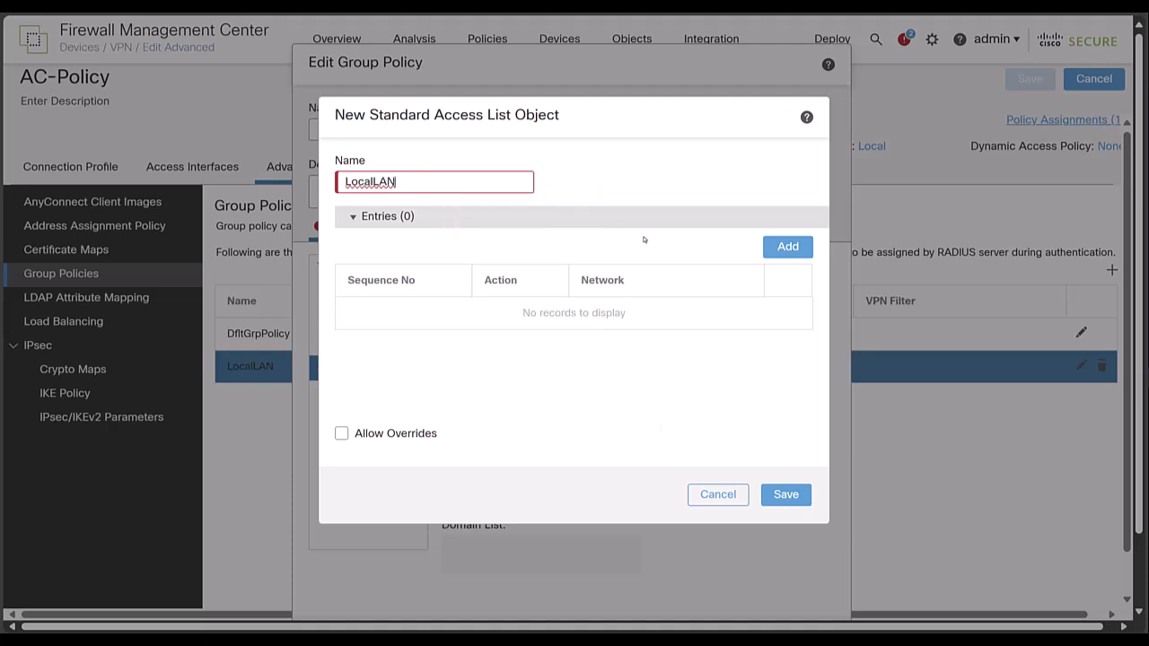
click(787, 247)
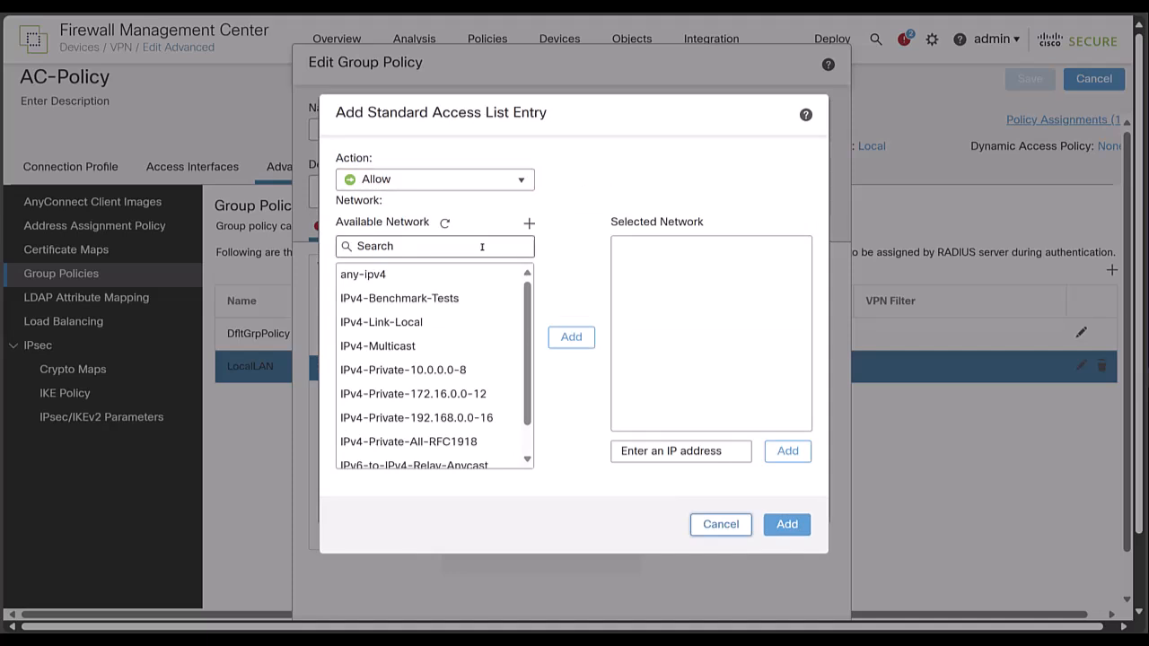
Step: Define a new host network object named LocalLAN with address 0.0.0.0
click(528, 223)
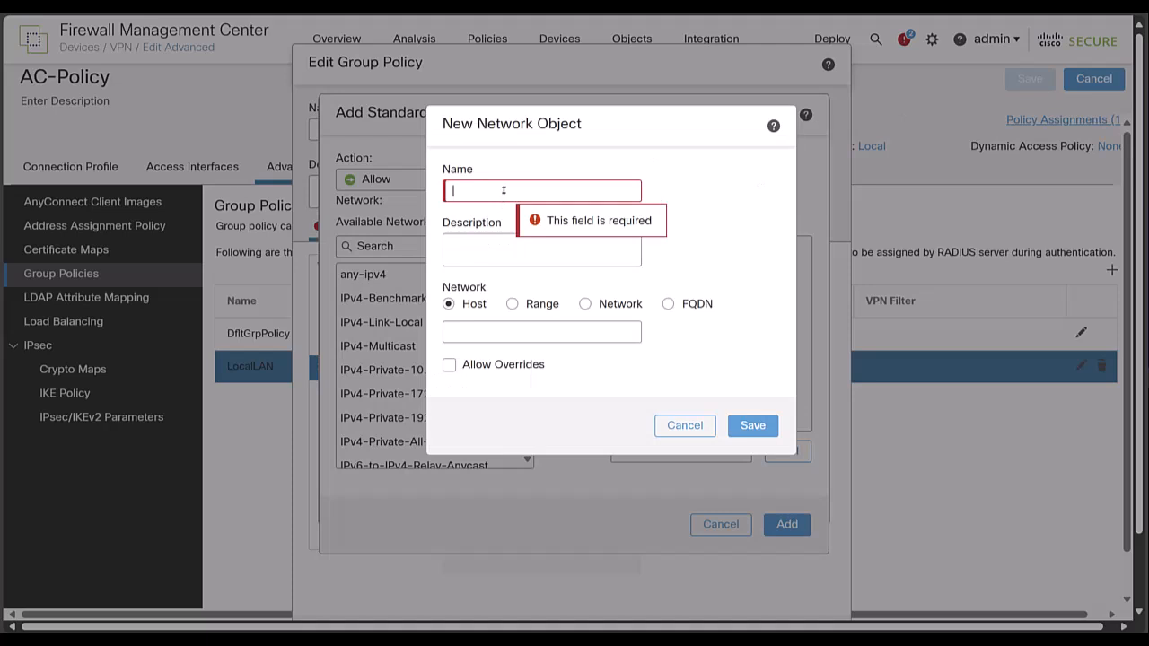
text(LocalLAN)
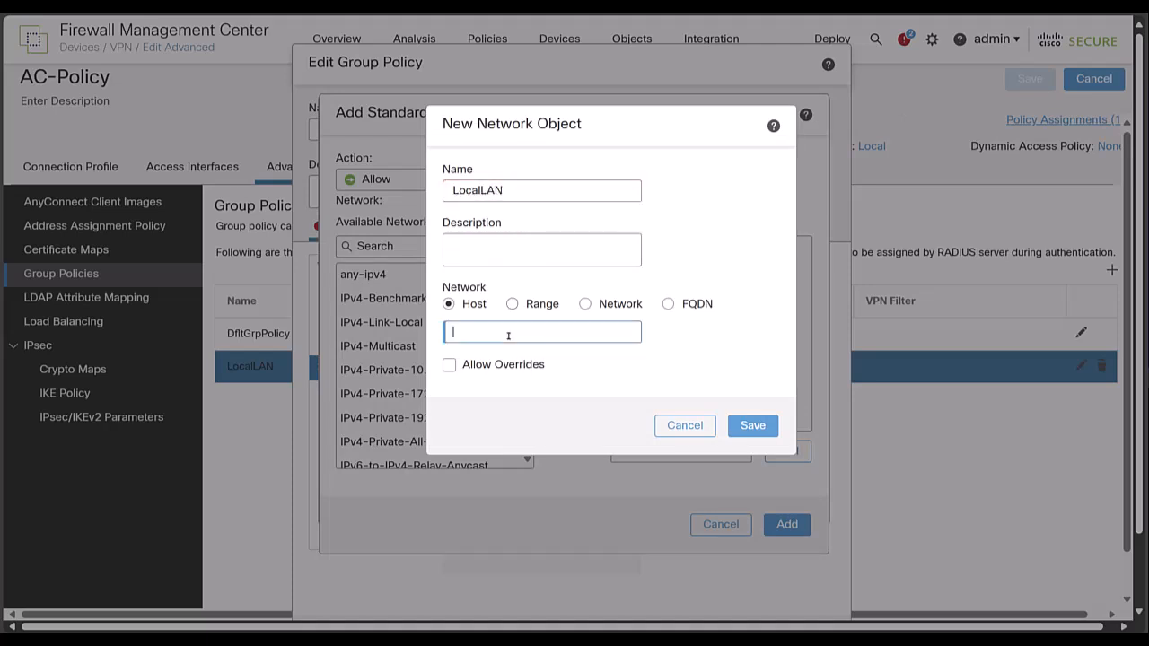
text(0.)
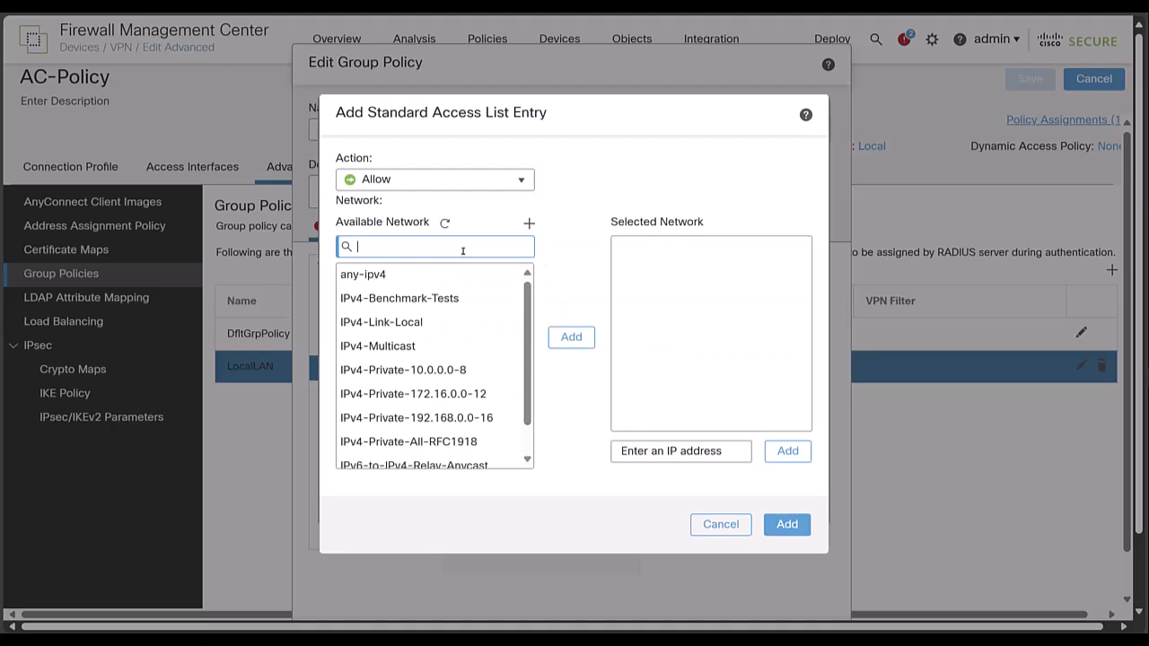
Step: Add an Allow entry for network LocalLAN to the LocalLAN access list and save it
text(L)
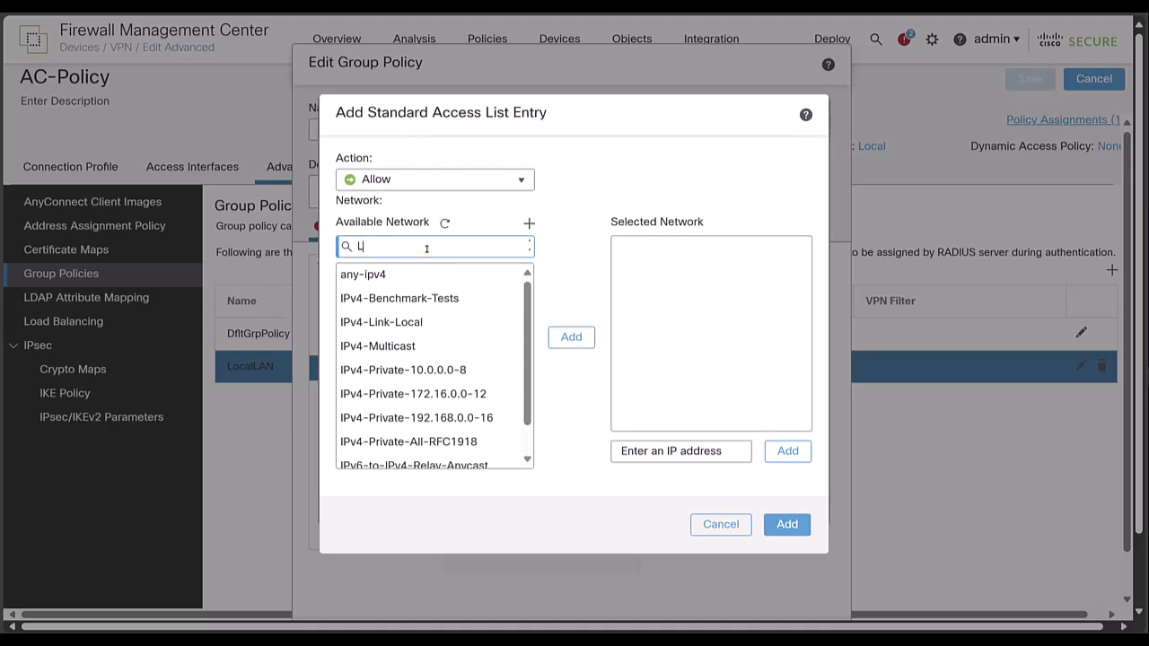
text(ocal)
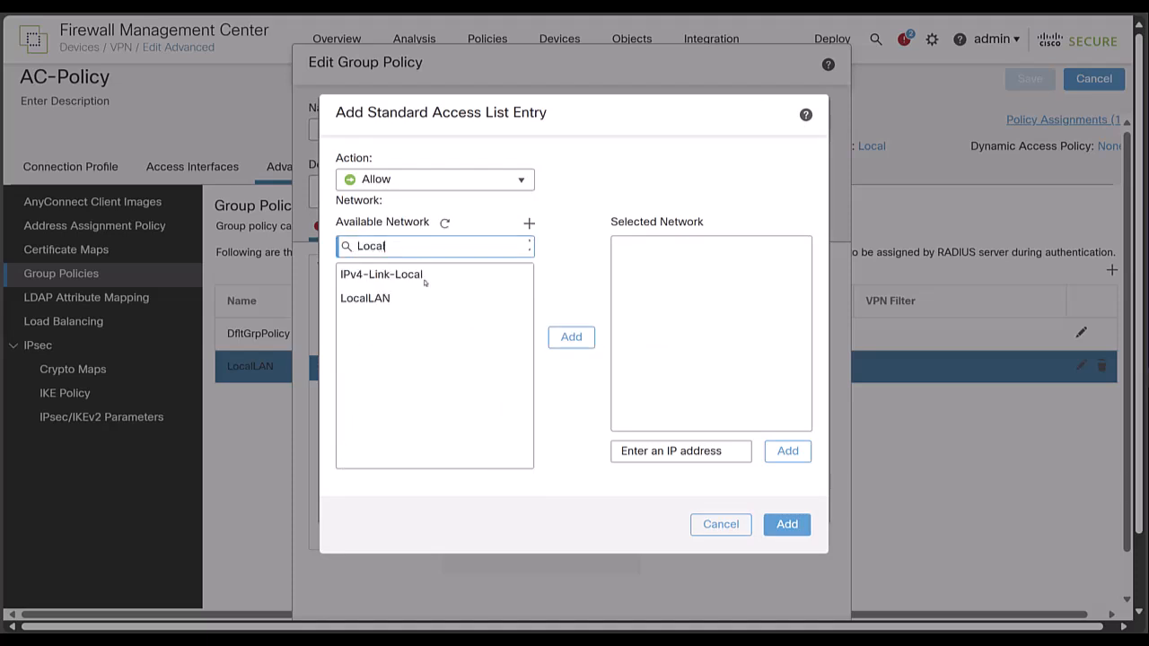
click(365, 298)
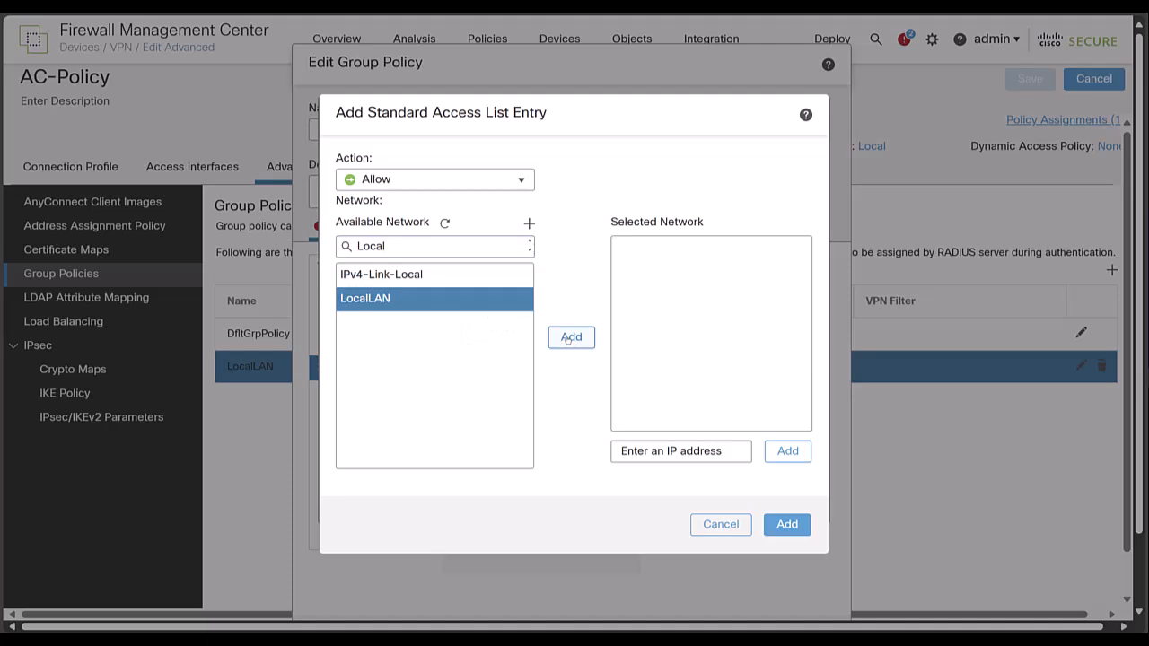
click(571, 338)
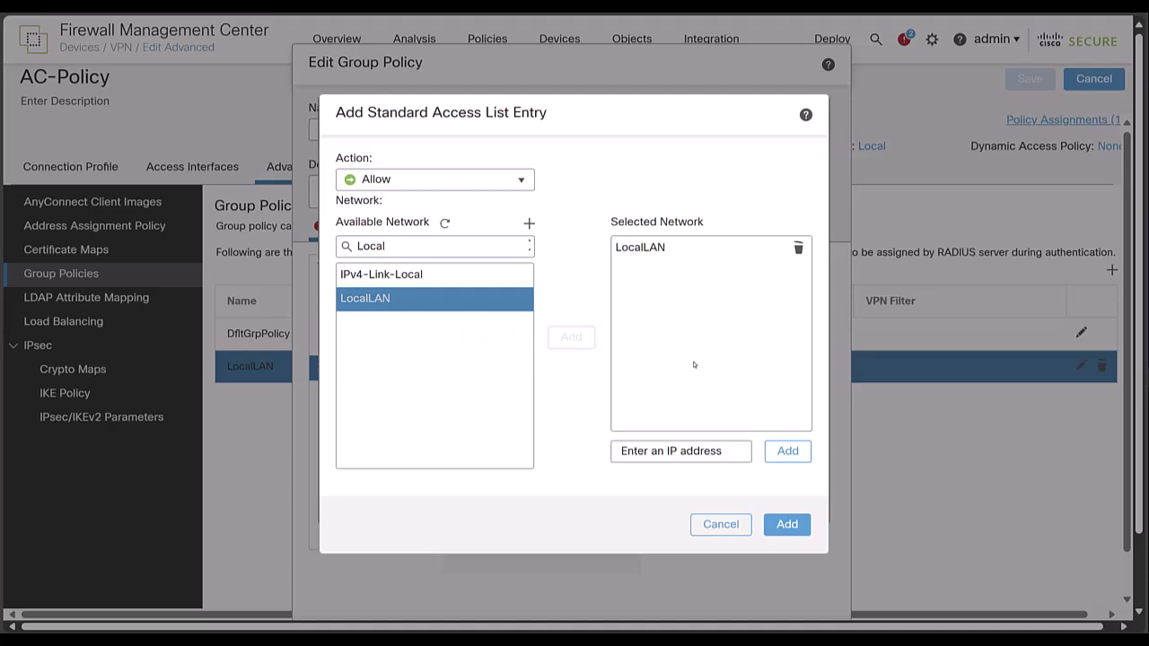
click(786, 524)
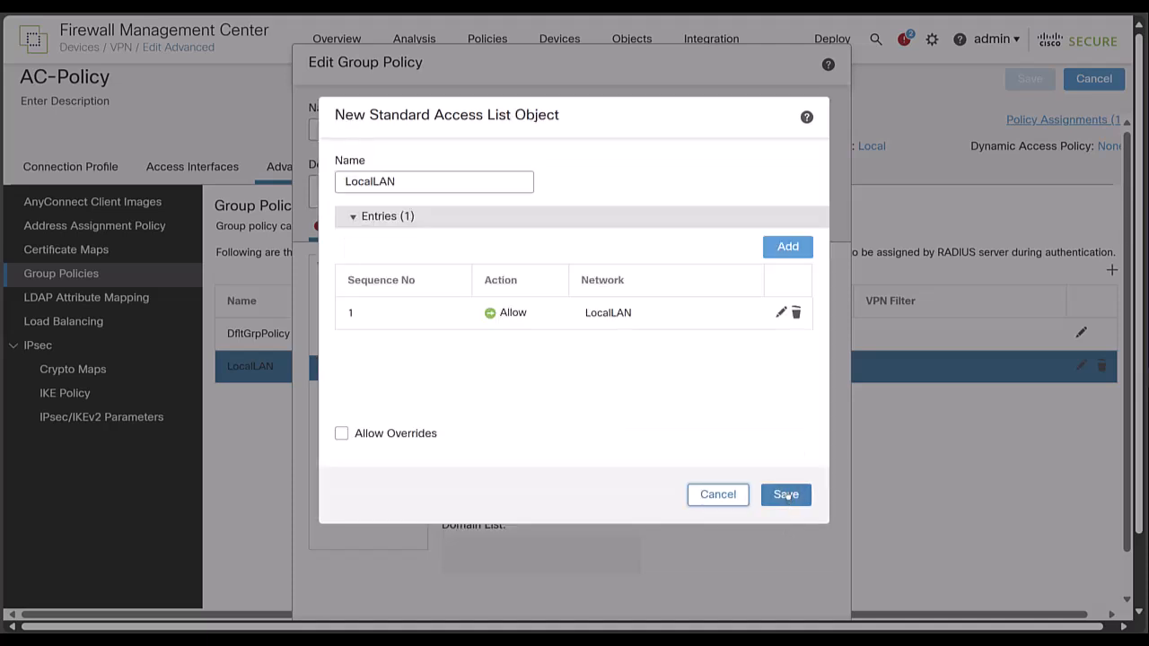
click(787, 495)
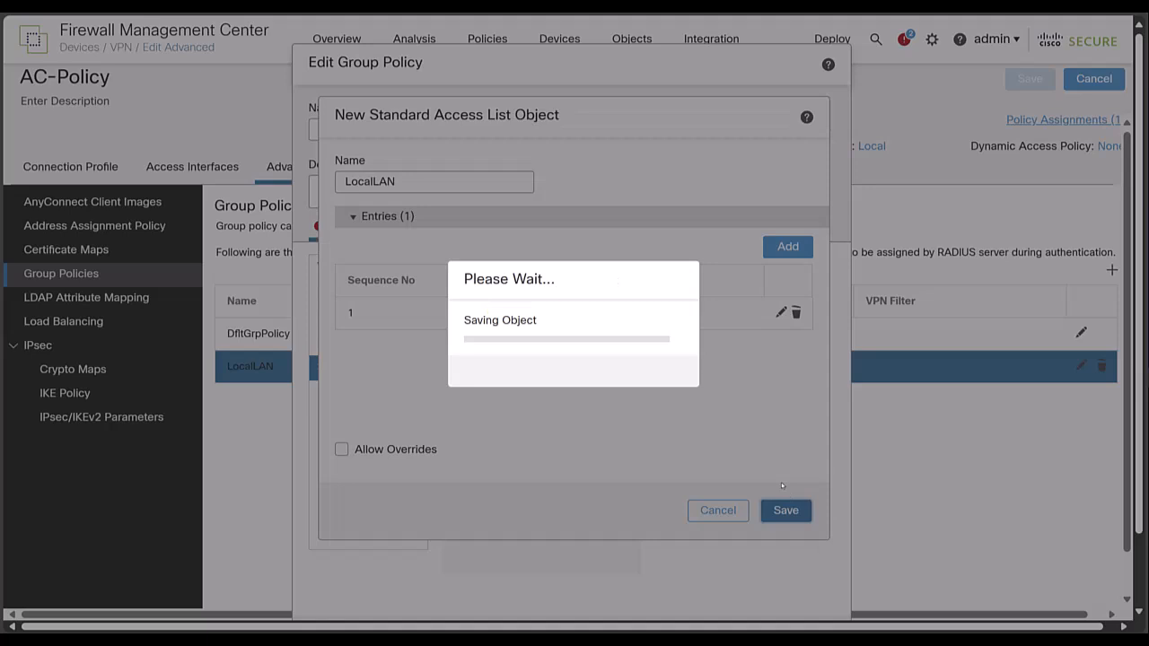
Step: Use LocalLAN as the split-tunnel access list, save the group policy and deploy to 10.106.61.61
click(787, 510)
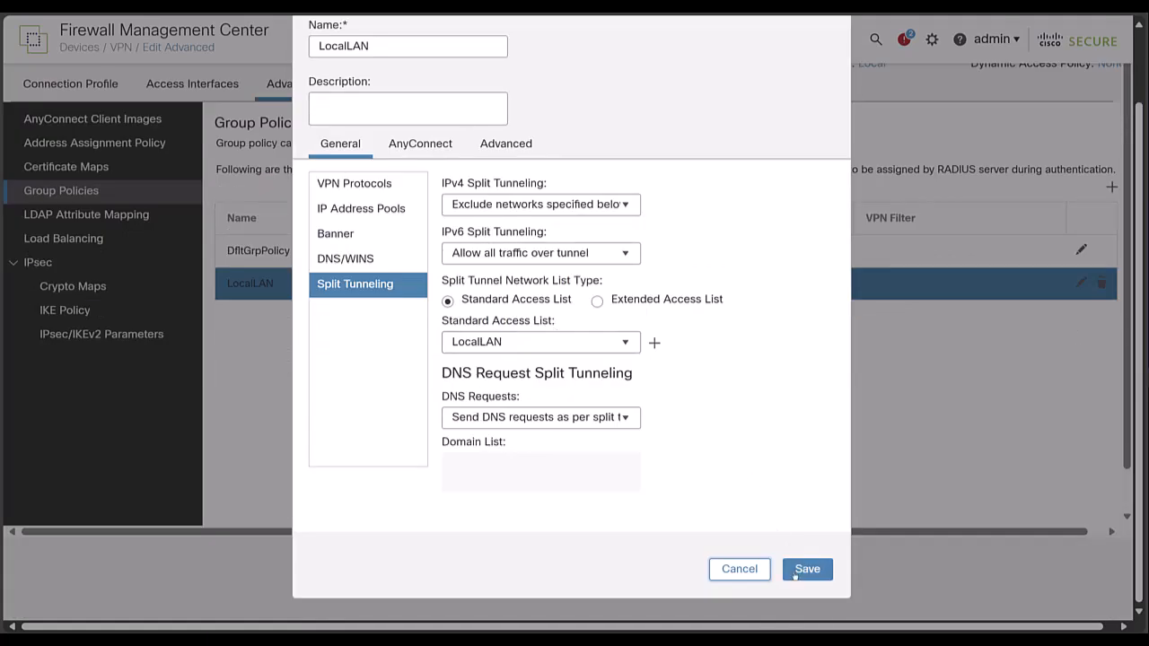
click(807, 569)
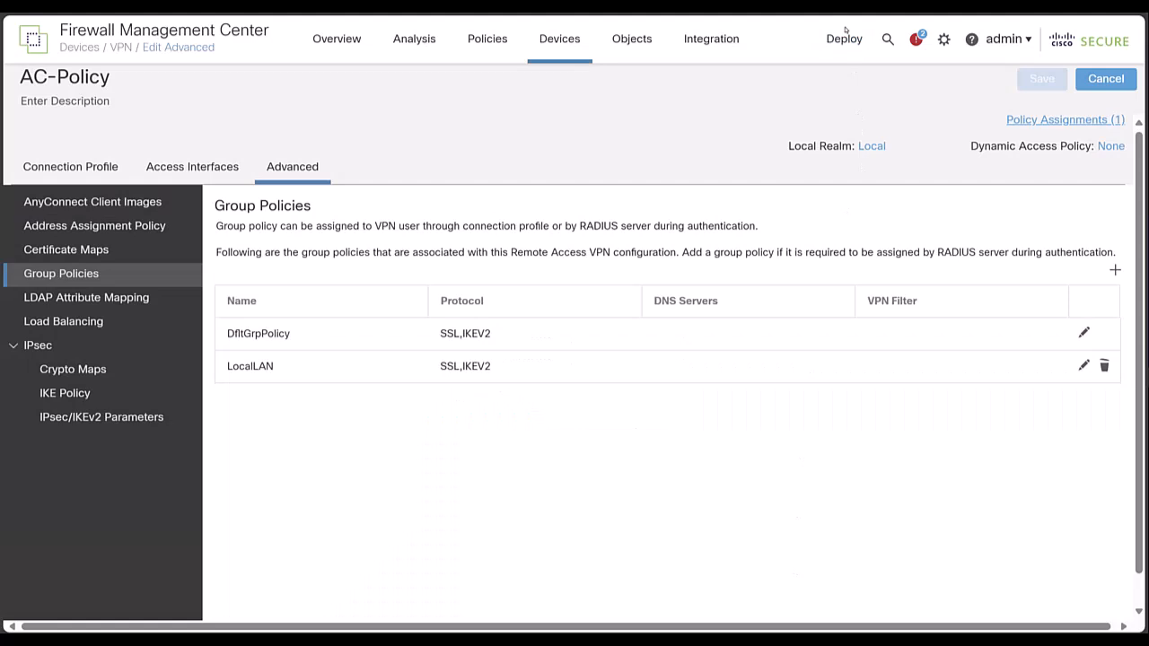
click(844, 40)
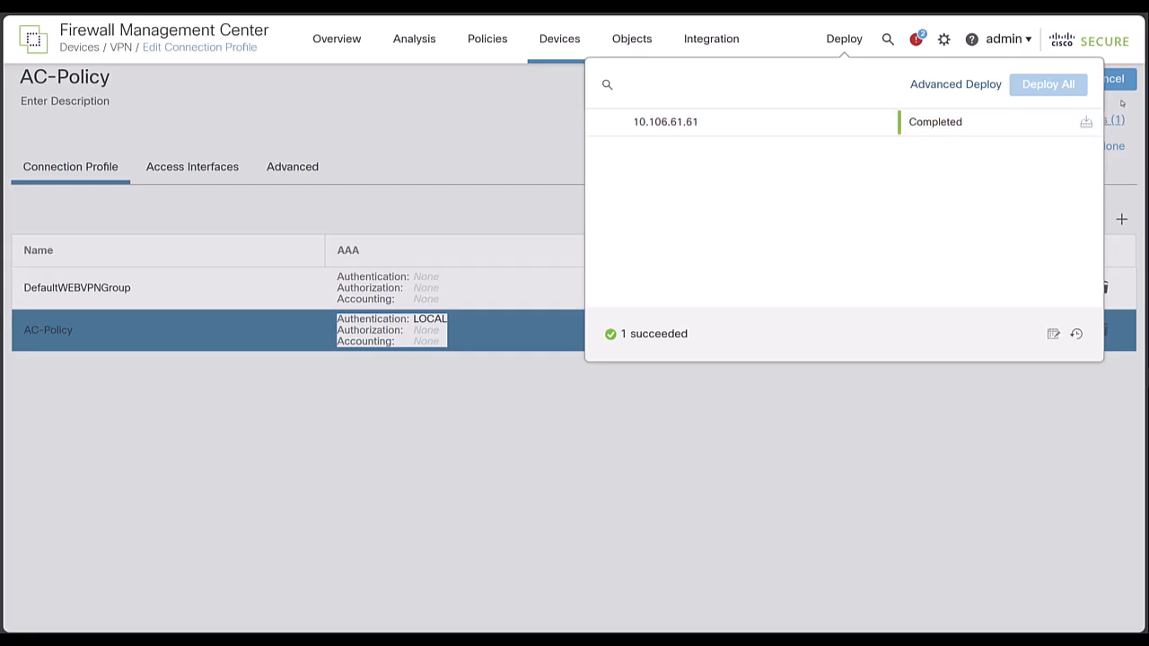
mouse_move(1120, 102)
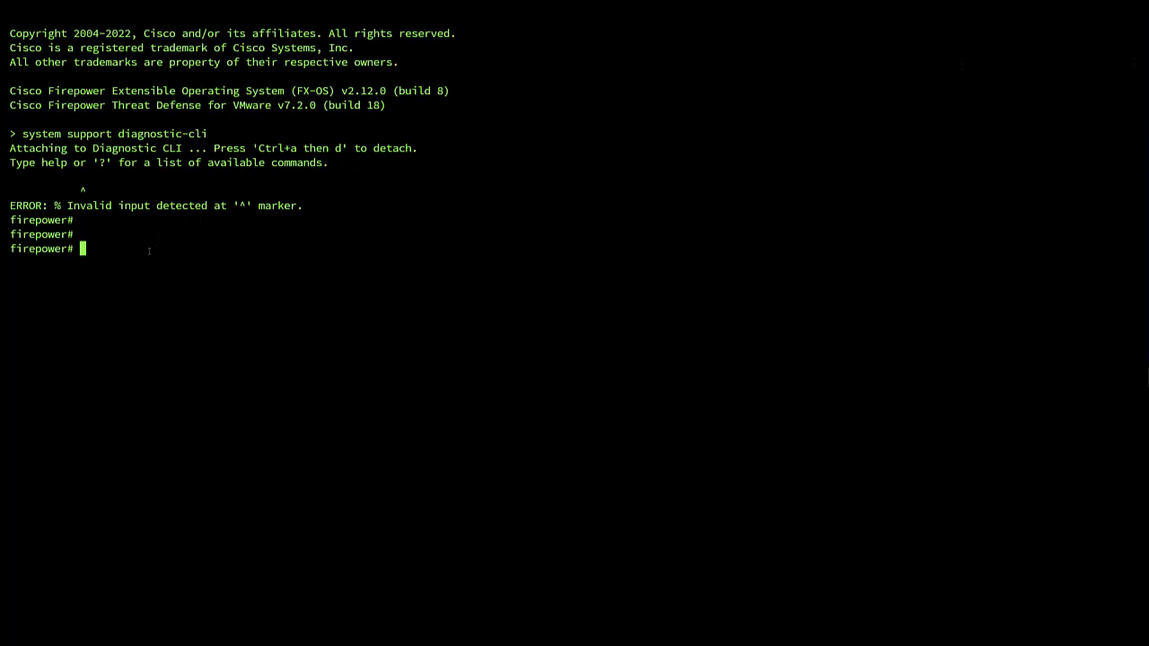
Step: Run 'show running-config group-policy LocalLAN' and highlight the excludespecified split-tunnel lines
text(show ru)
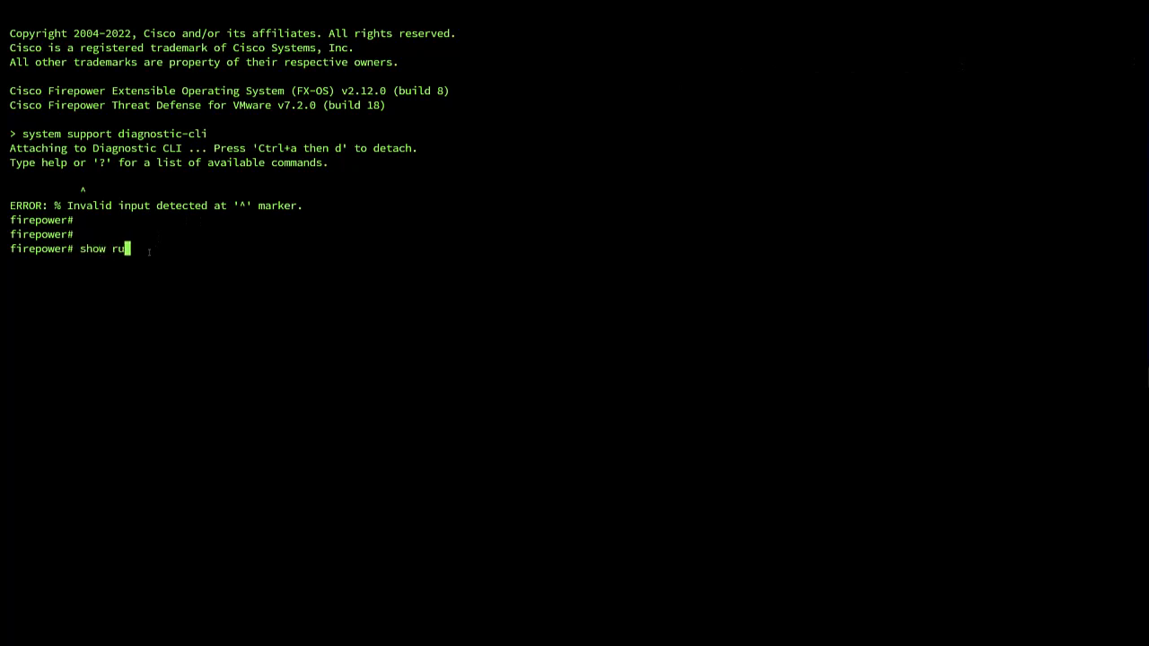
text(show running-config gro)
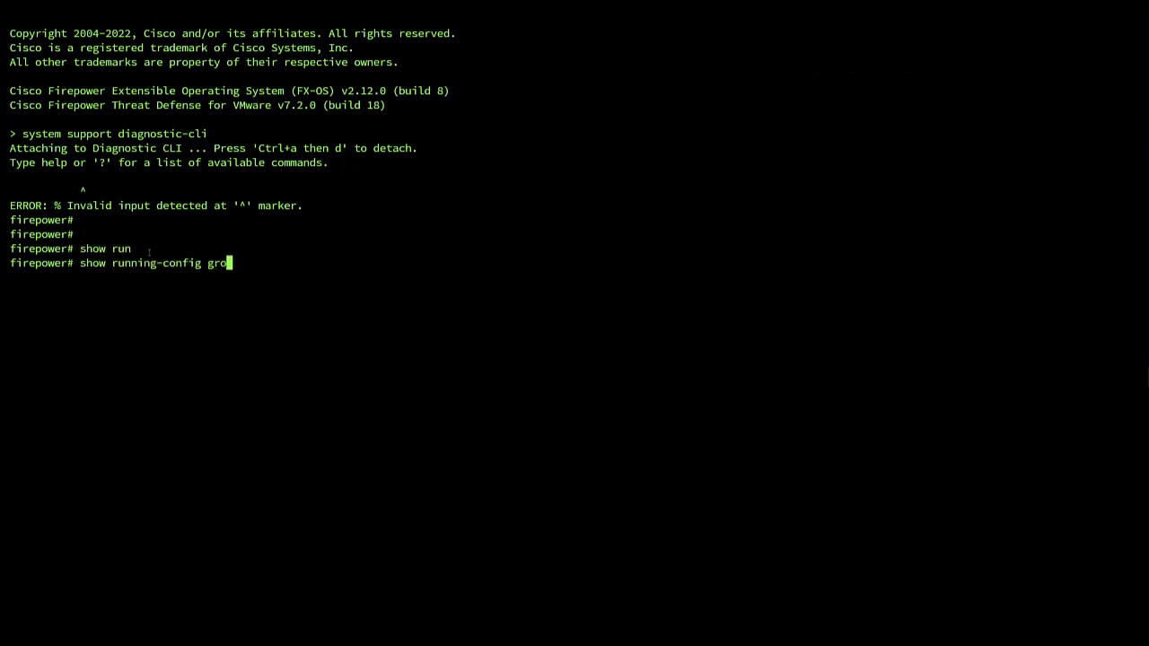
text(group-policy)
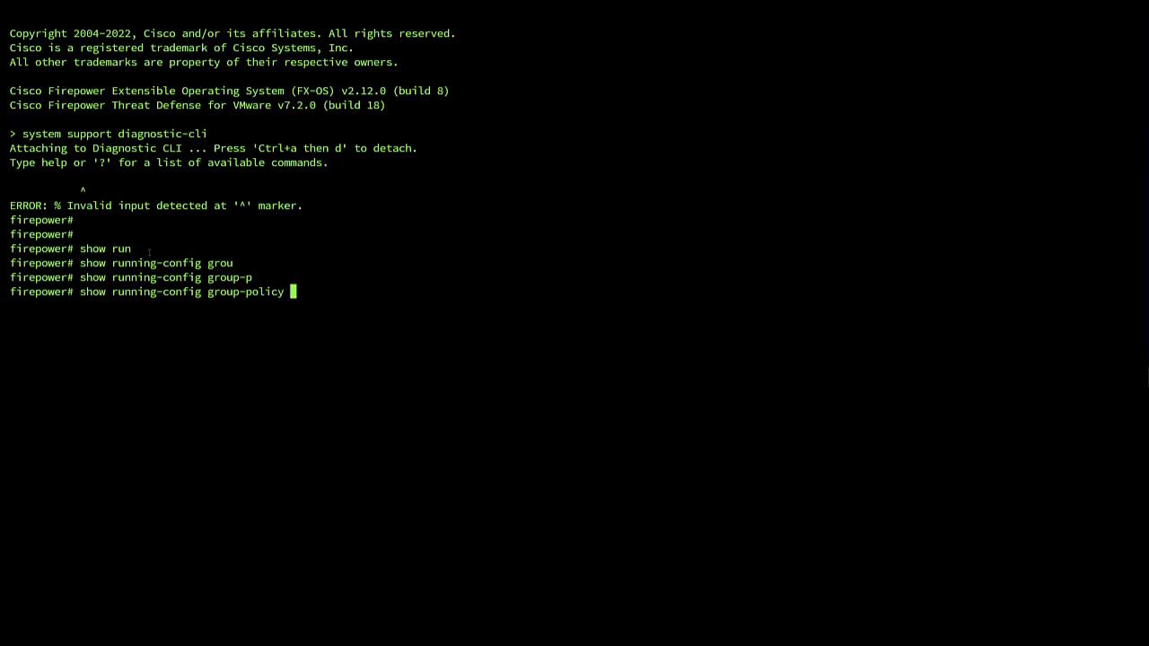
text(LocalLAN)
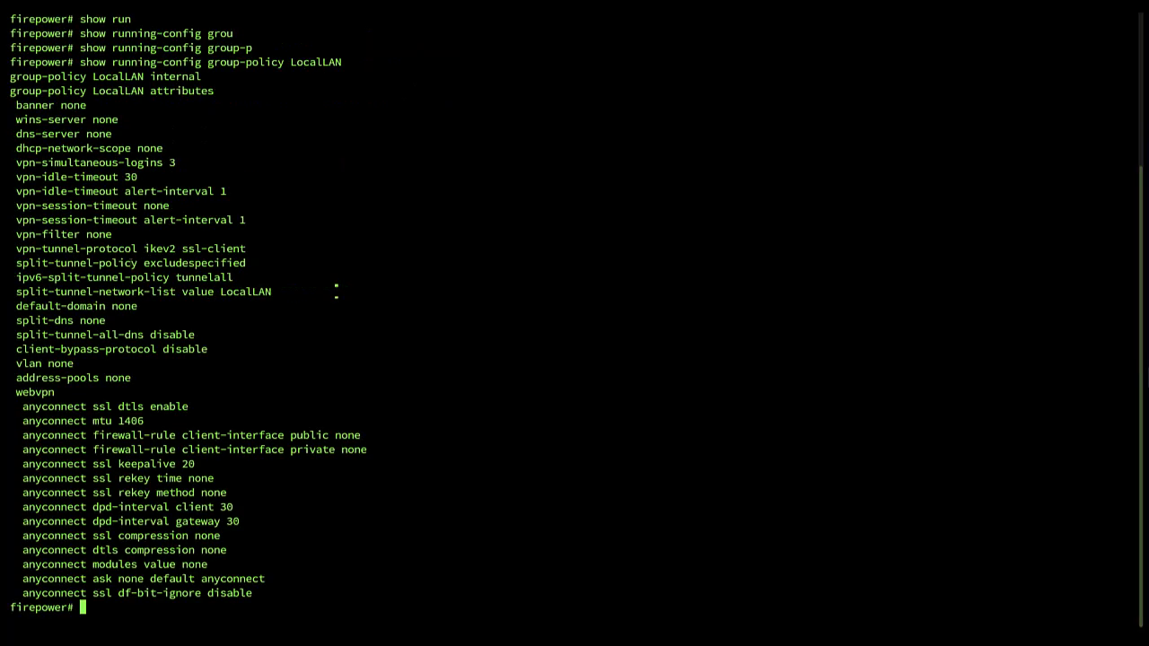
double_click(50, 262)
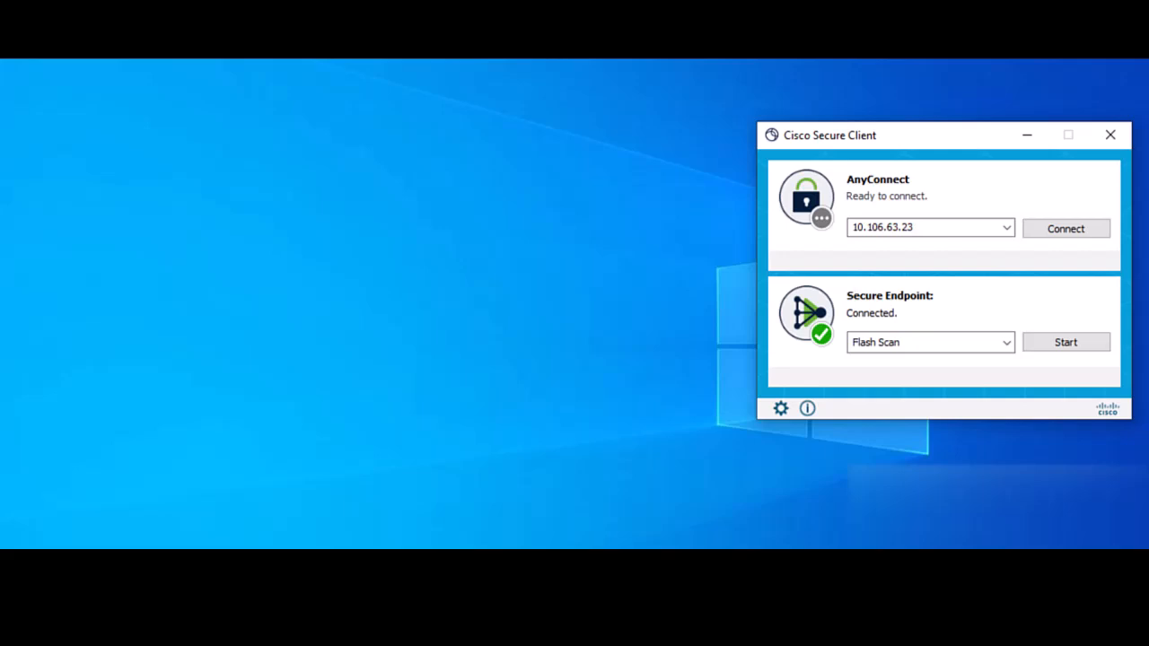
mouse_move(970, 226)
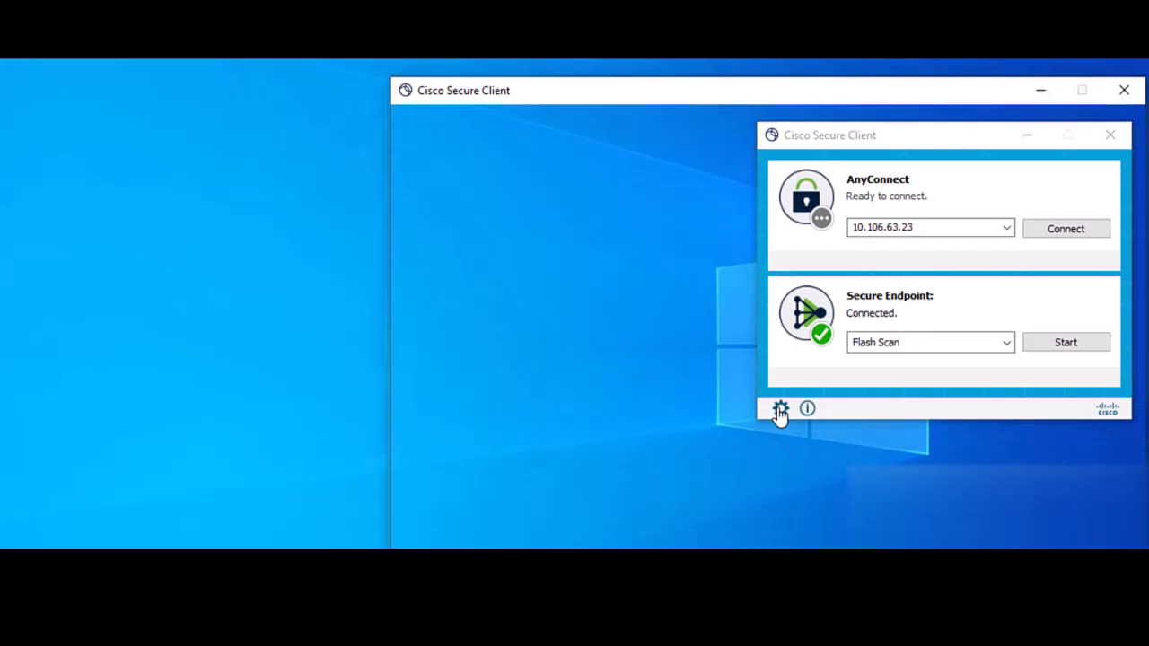
Step: Enable 'Allow local (LAN) access when using VPN' in preferences and connect to 10.106.63.23
click(779, 410)
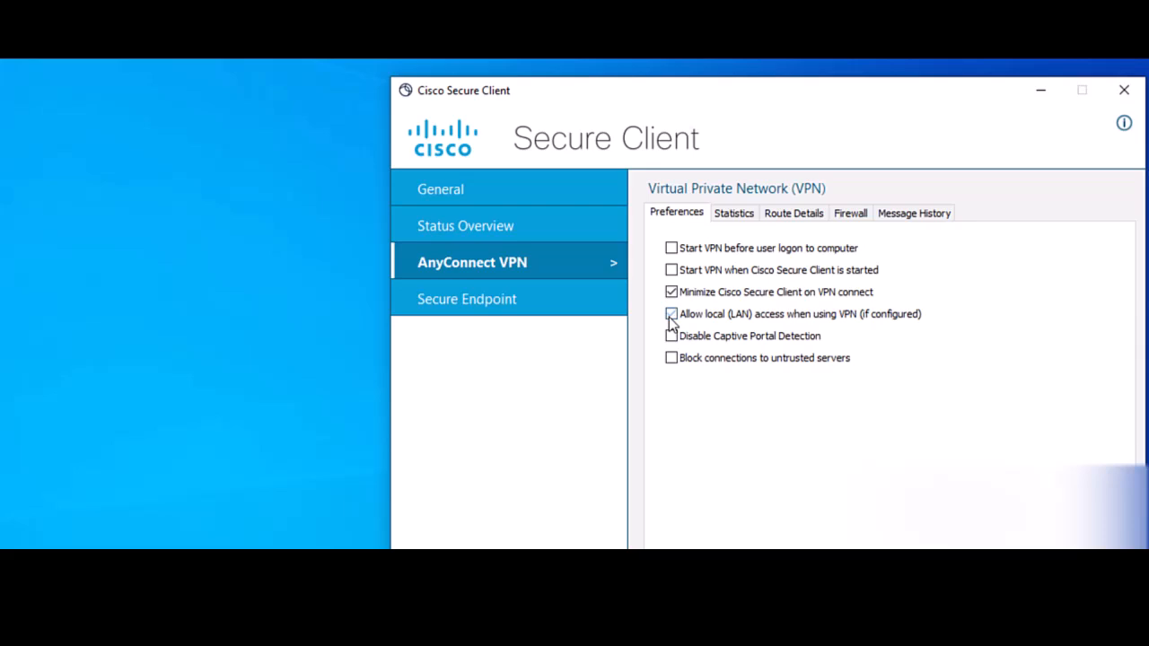
click(671, 313)
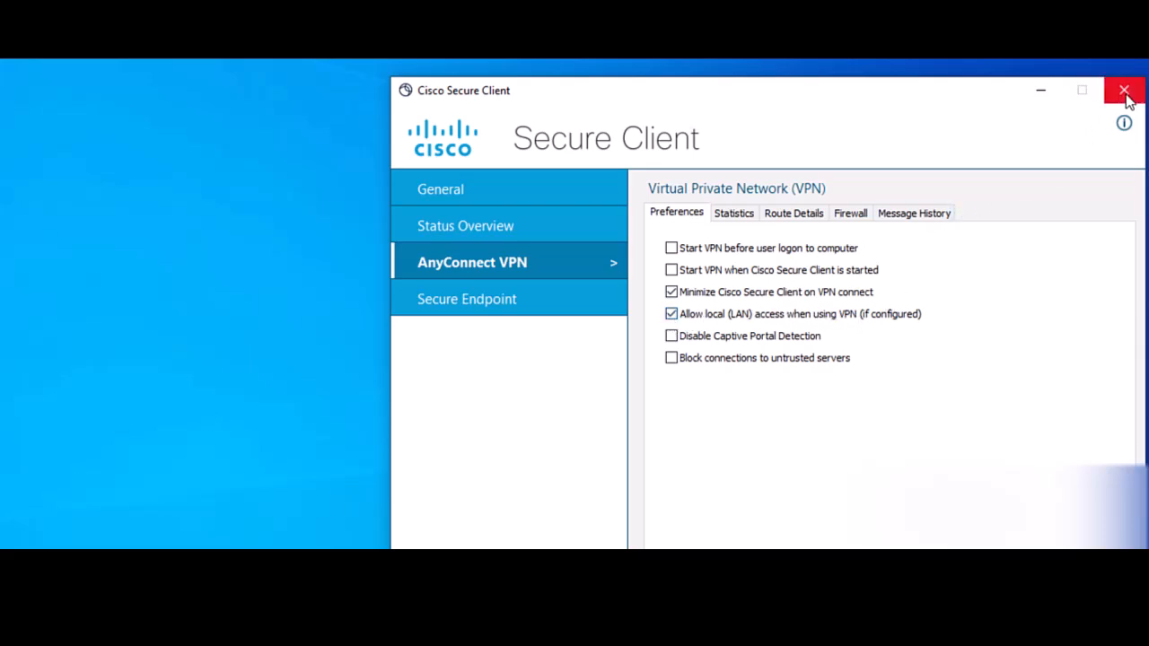
click(1124, 89)
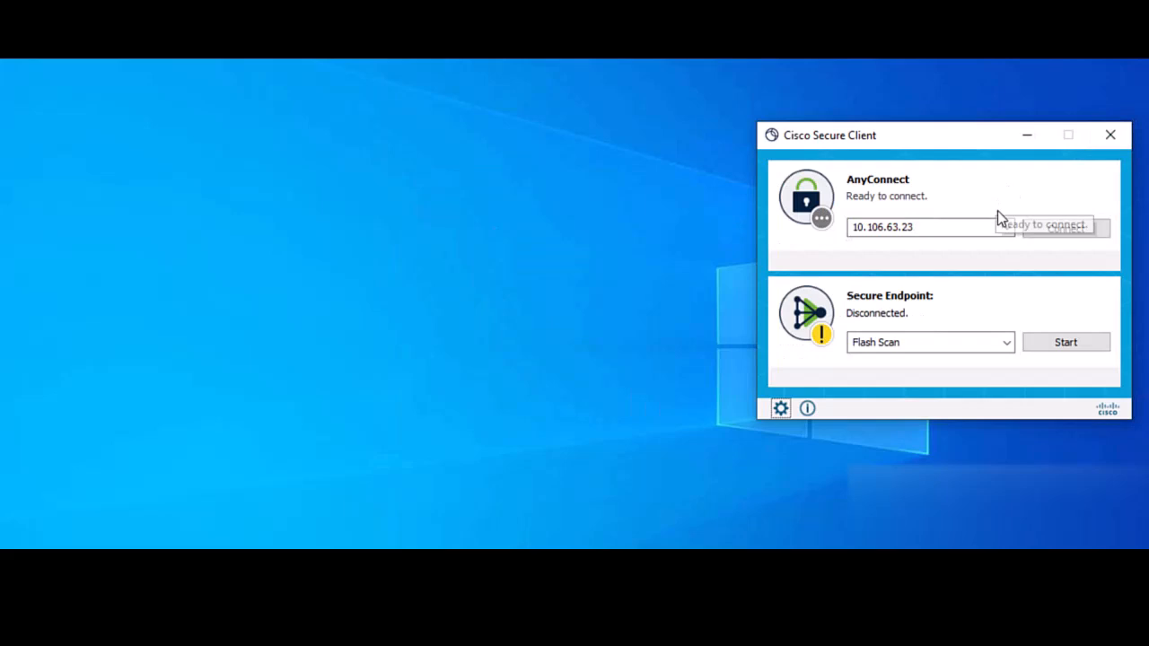
click(1066, 228)
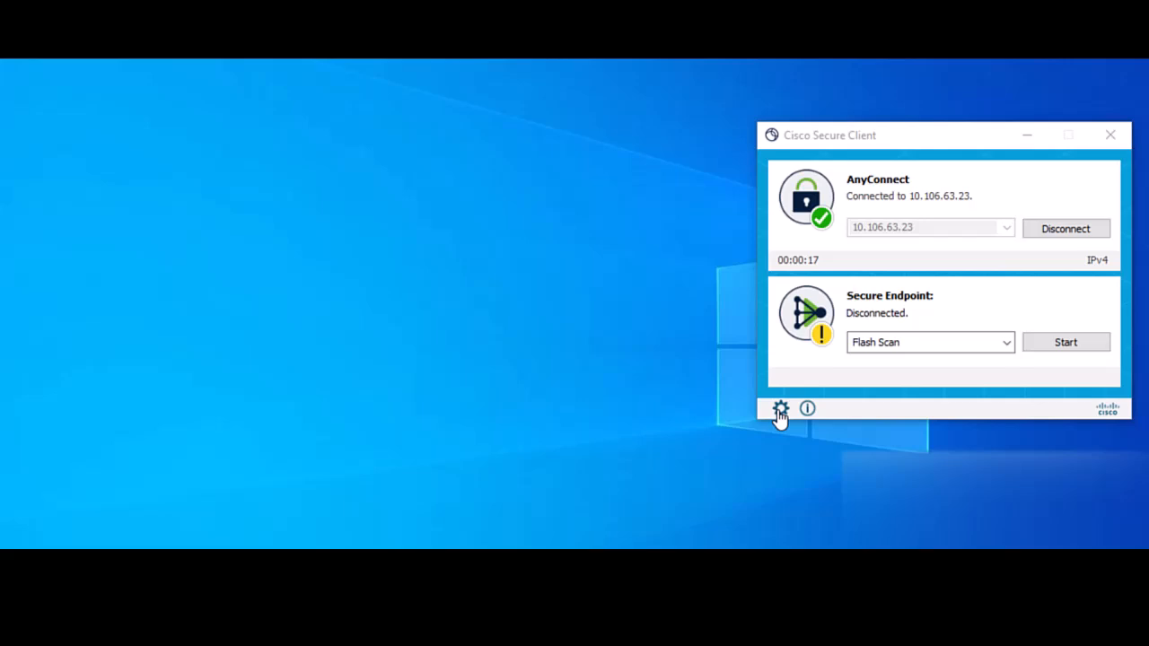
Step: View Route Details showing 10.197.240.0/23 non-secured and 0.0.0.0/0 secured
click(780, 409)
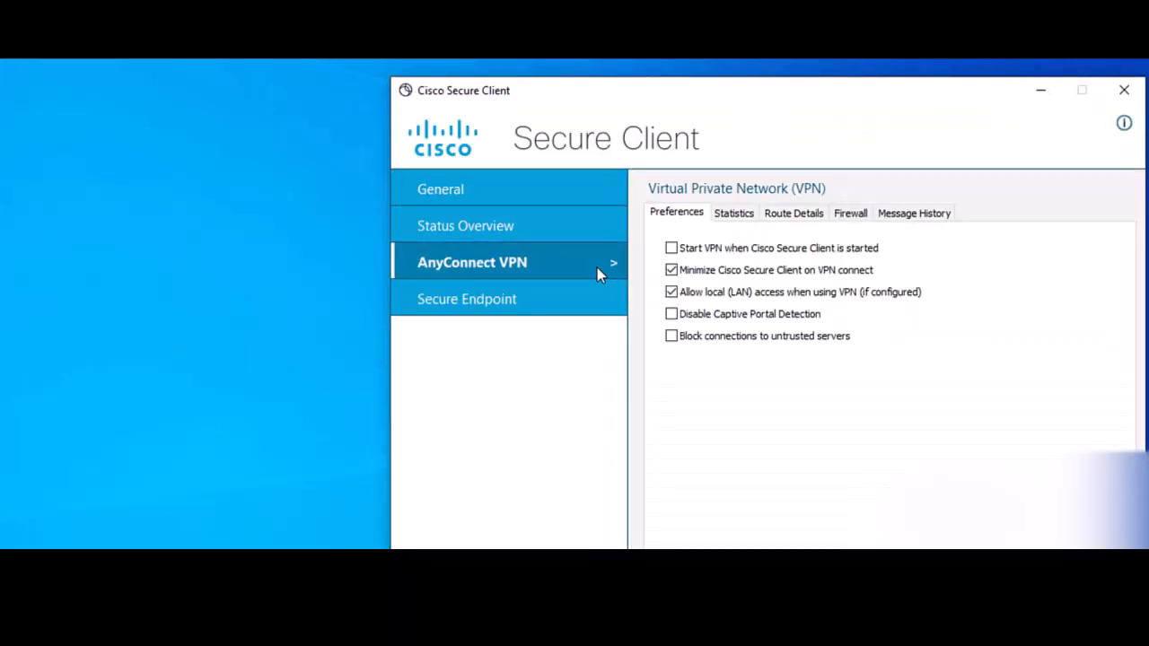
click(794, 212)
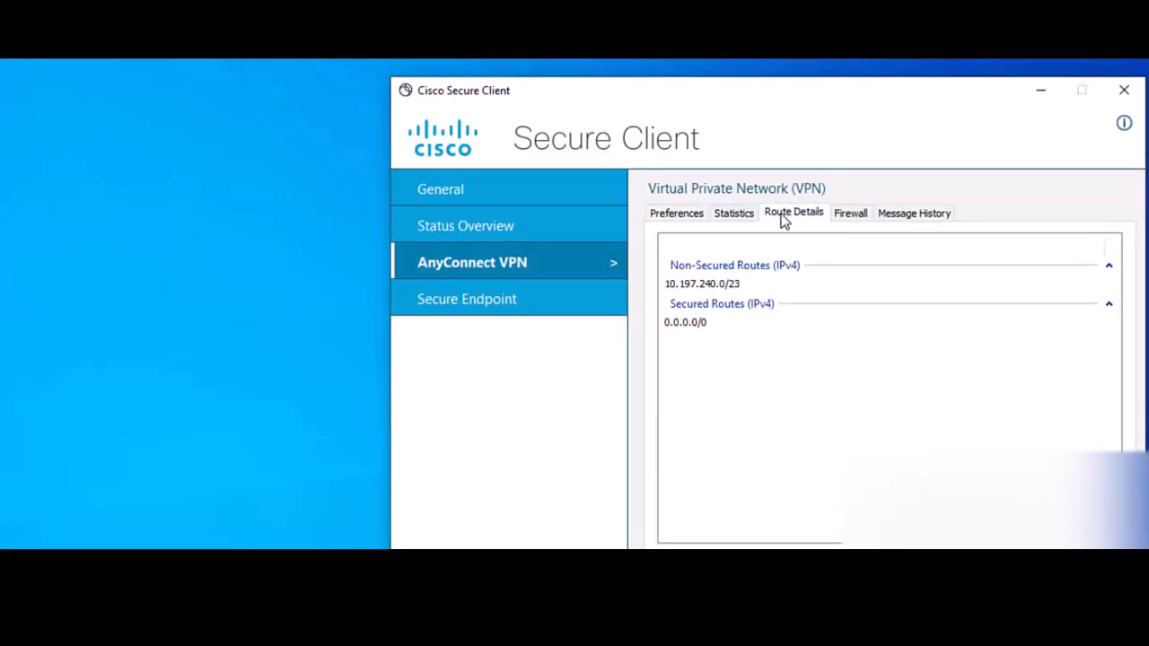
mouse_move(715, 341)
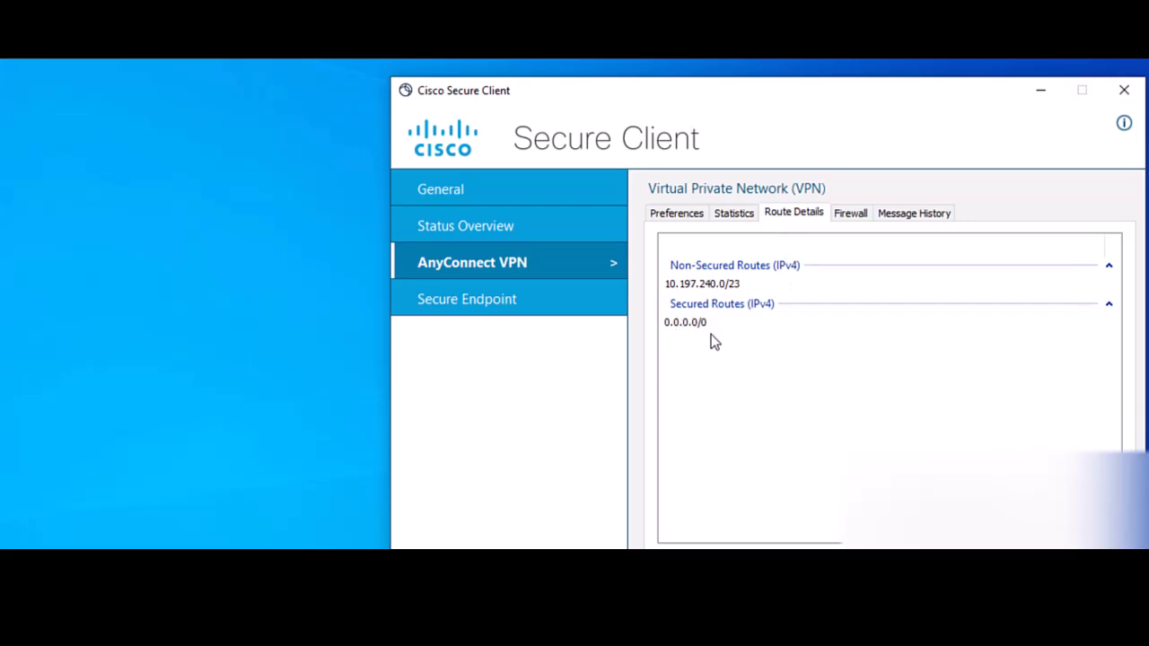
mouse_move(742, 341)
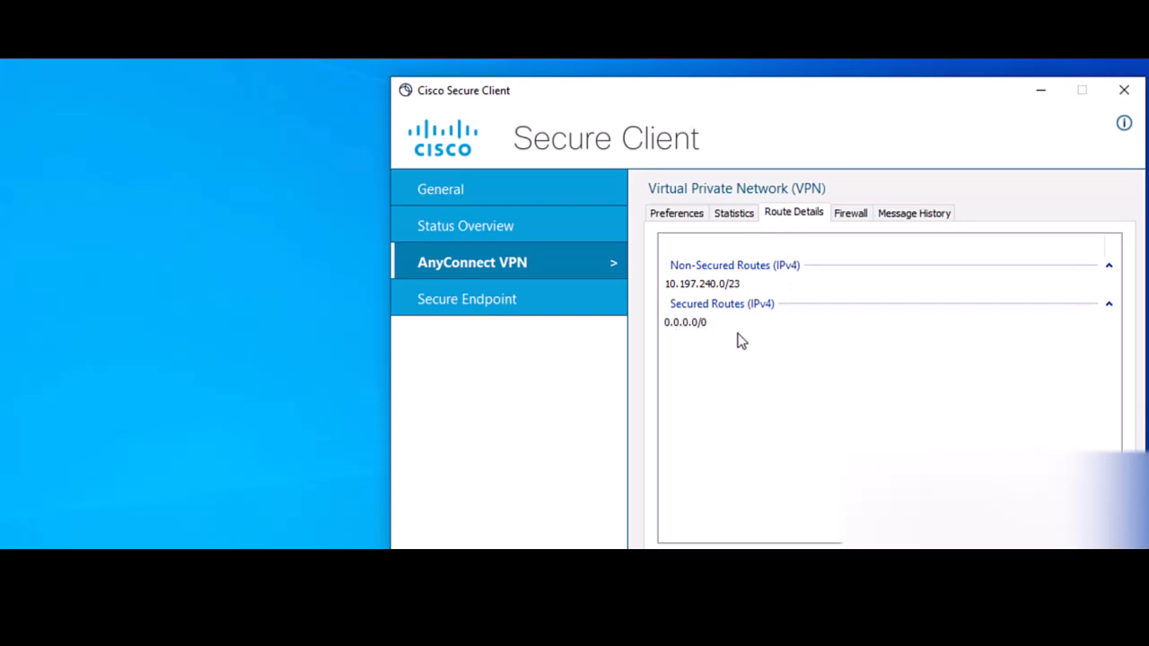